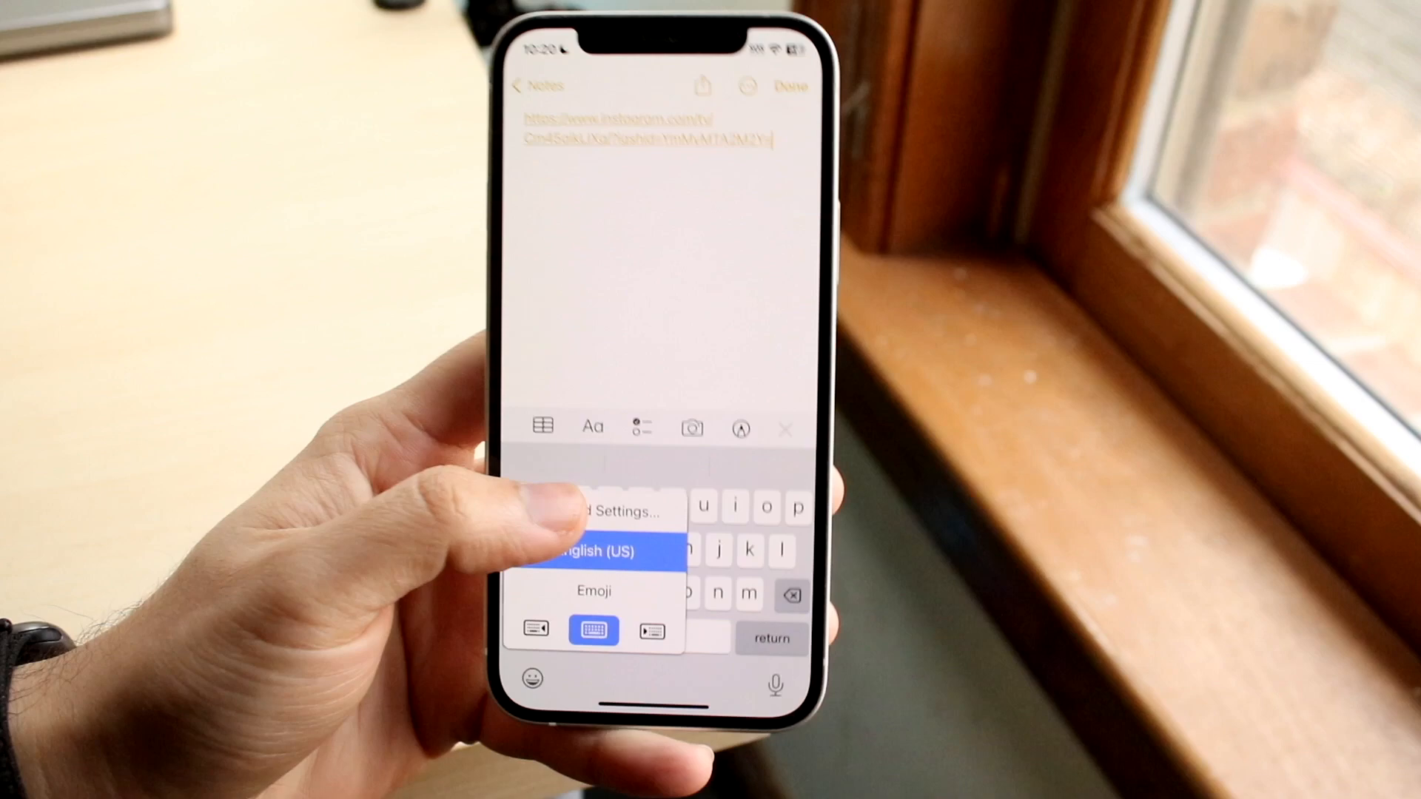
Choose Keyboard Settings from the globe-key menu to reach the Keyboards page.
left_click(608, 511)
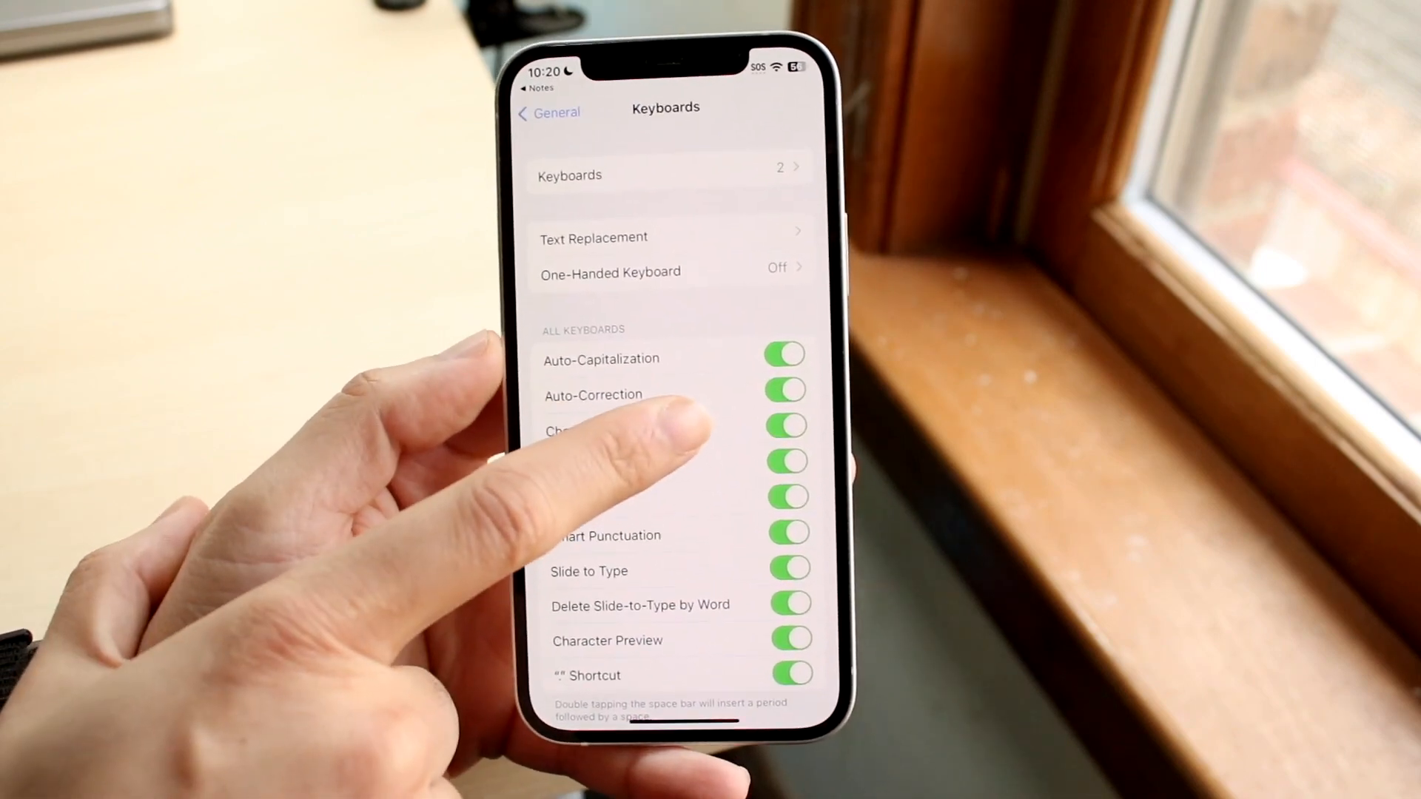
Switch off Auto-Correction so misspelled words stay as typed.
left_click(782, 389)
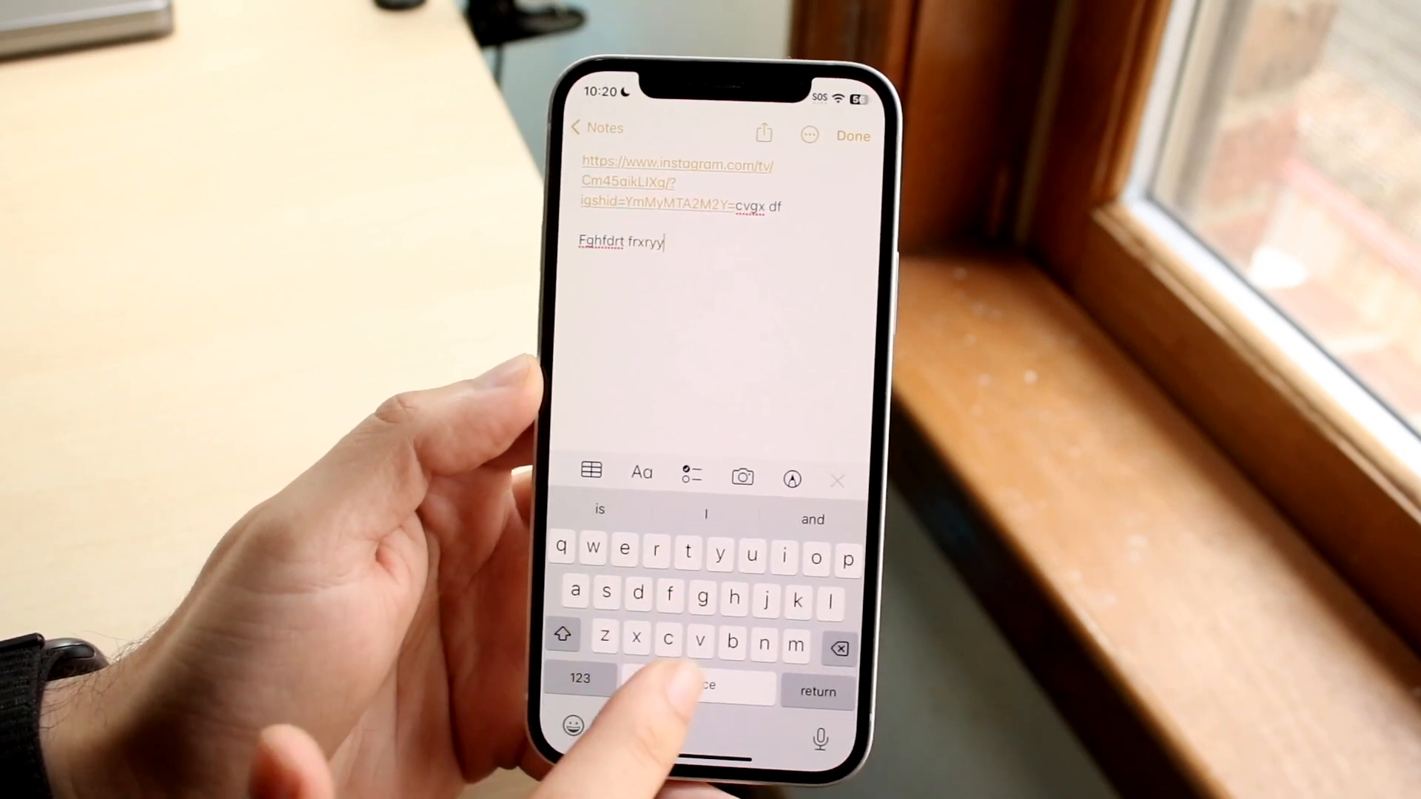
Add the uncorrected word 'vgderty' to the note and show the keyboard menu.
type("vgderty")
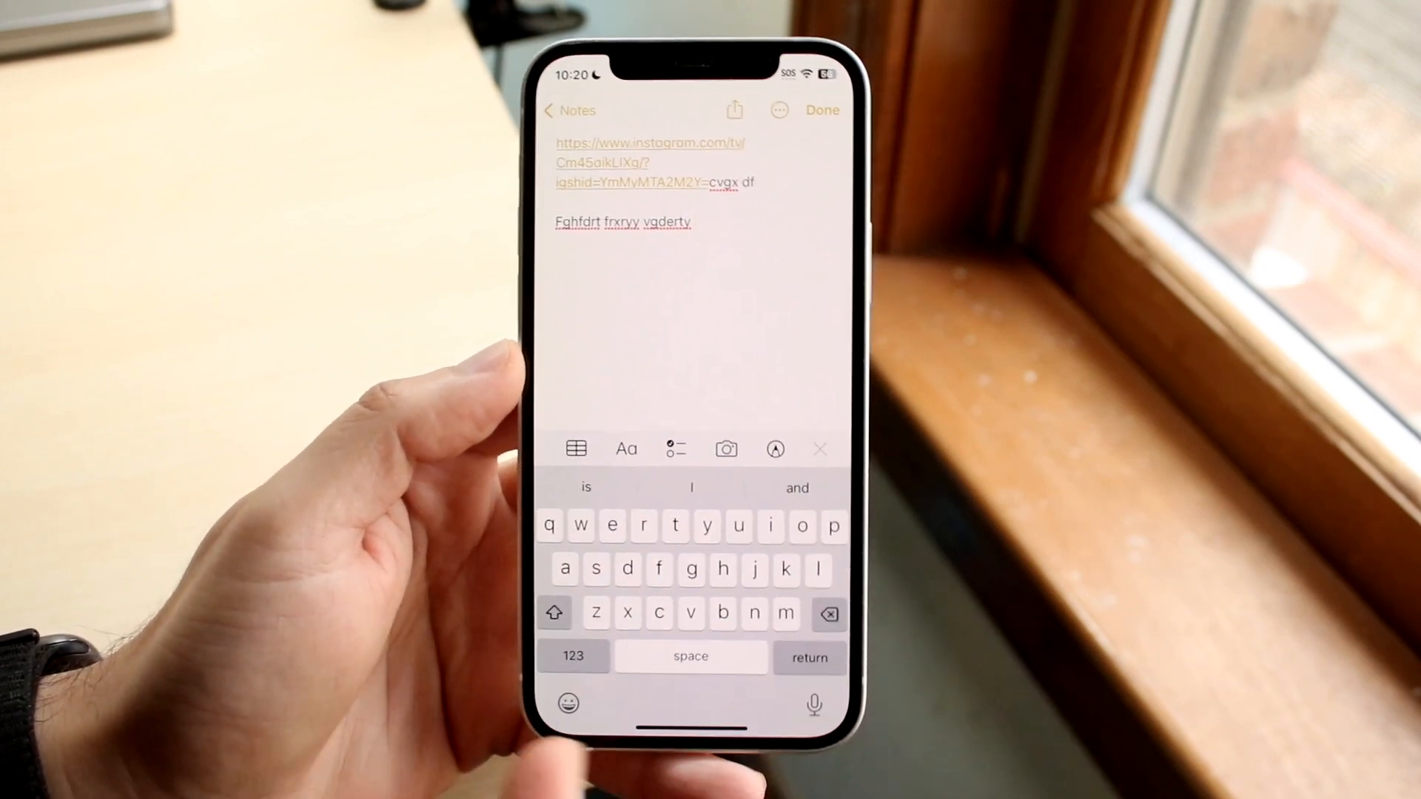
left_click(569, 702)
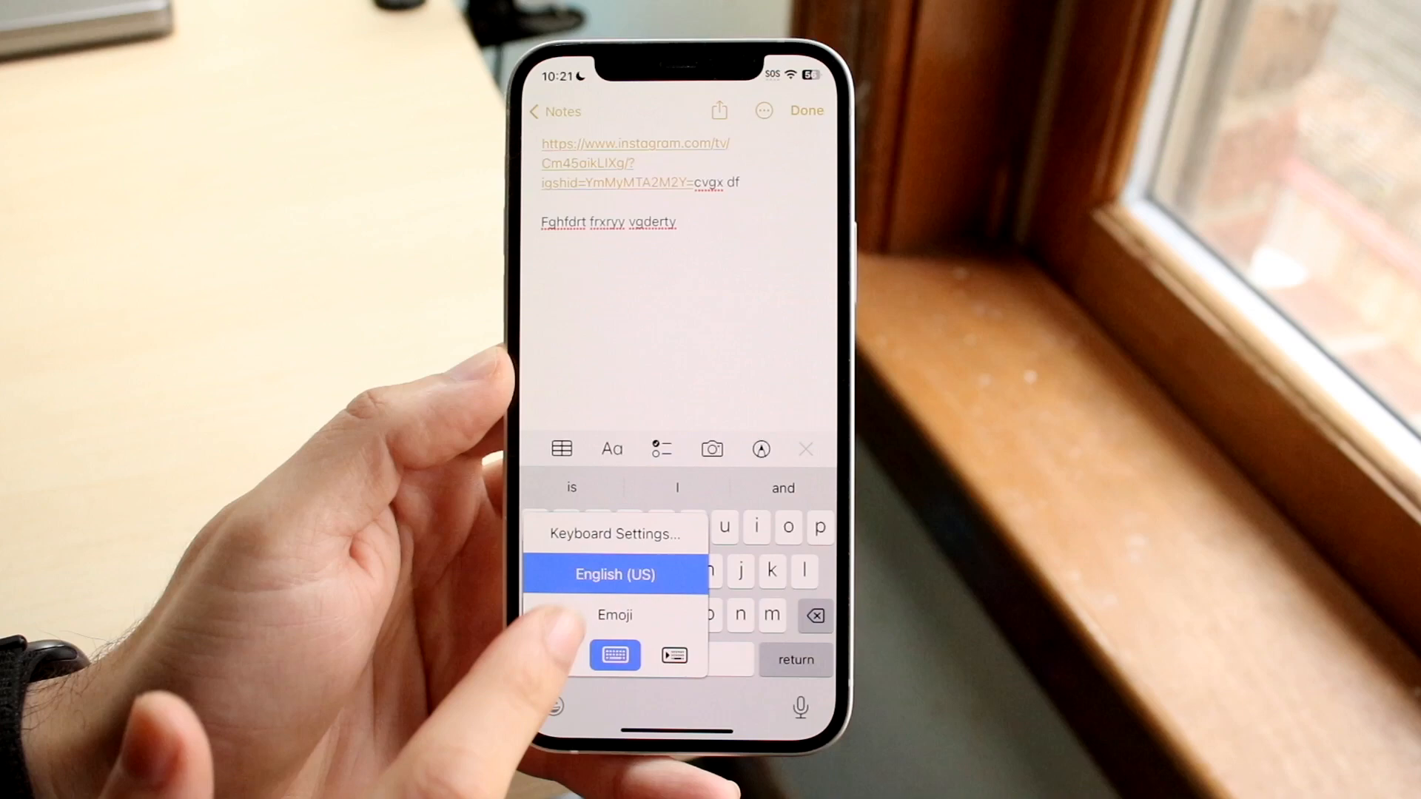
Go to Keyboard Settings and the Text Replacement list holding 'omw' for 'On my way!'.
left_click(613, 533)
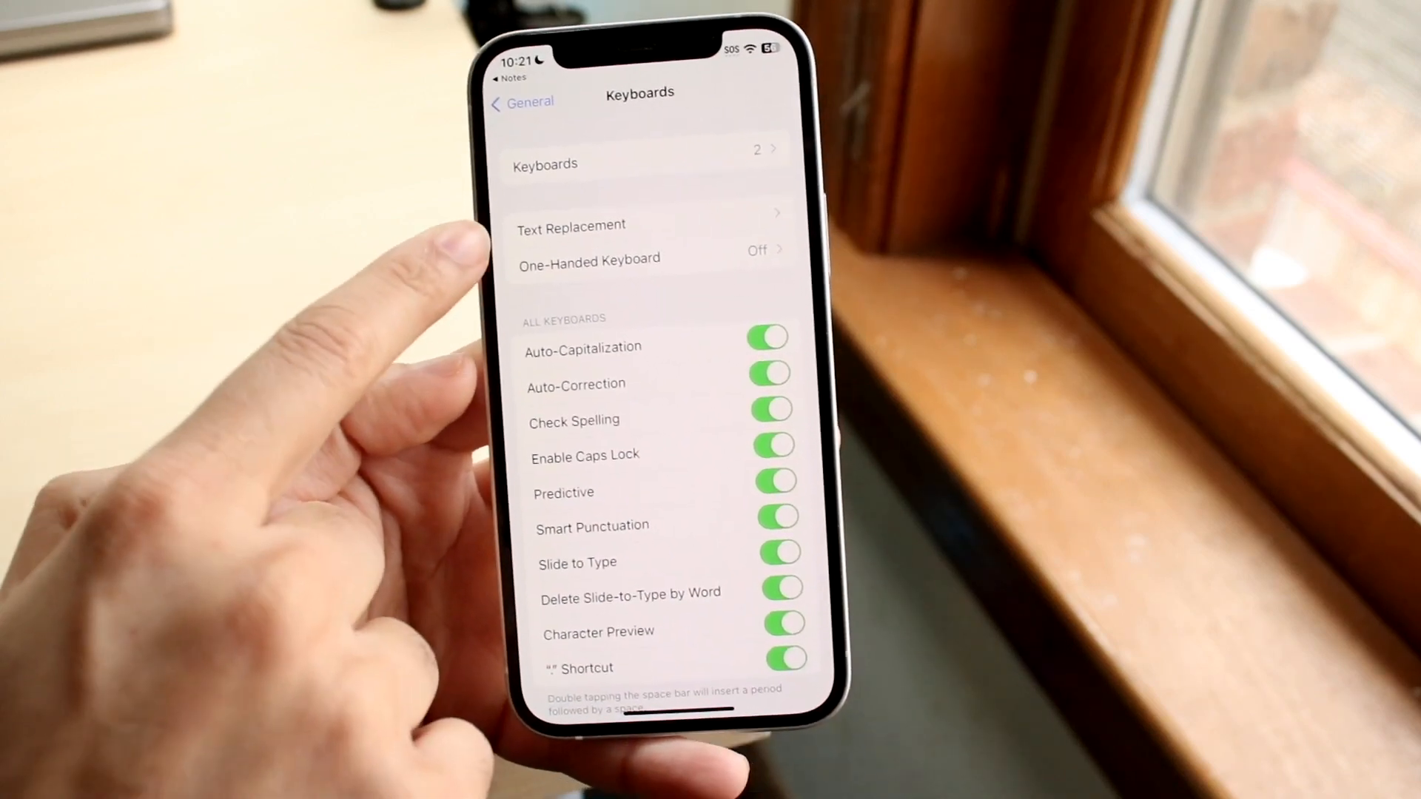
left_click(571, 225)
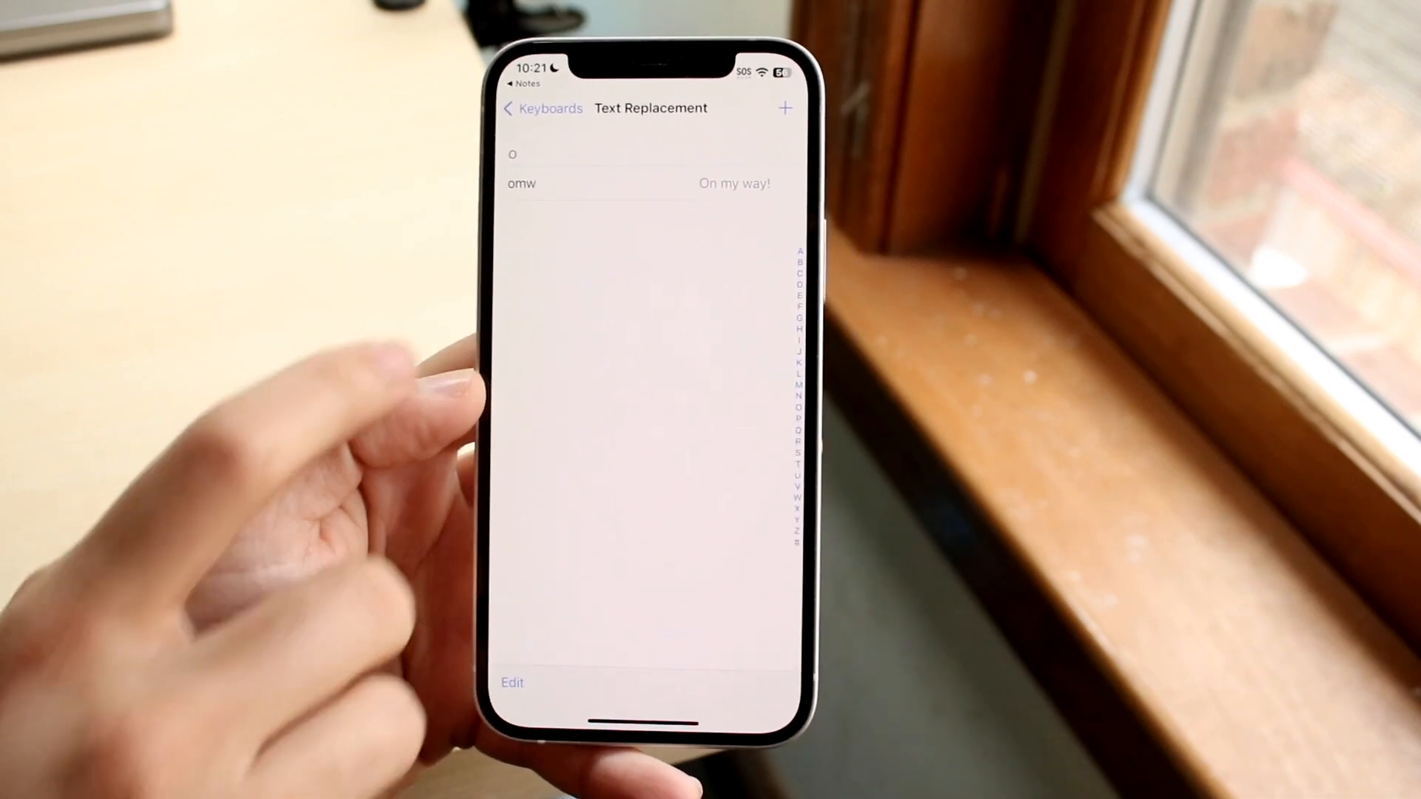
Start a blank new text replacement entry with empty Phrase and Shortcut fields.
left_click(512, 682)
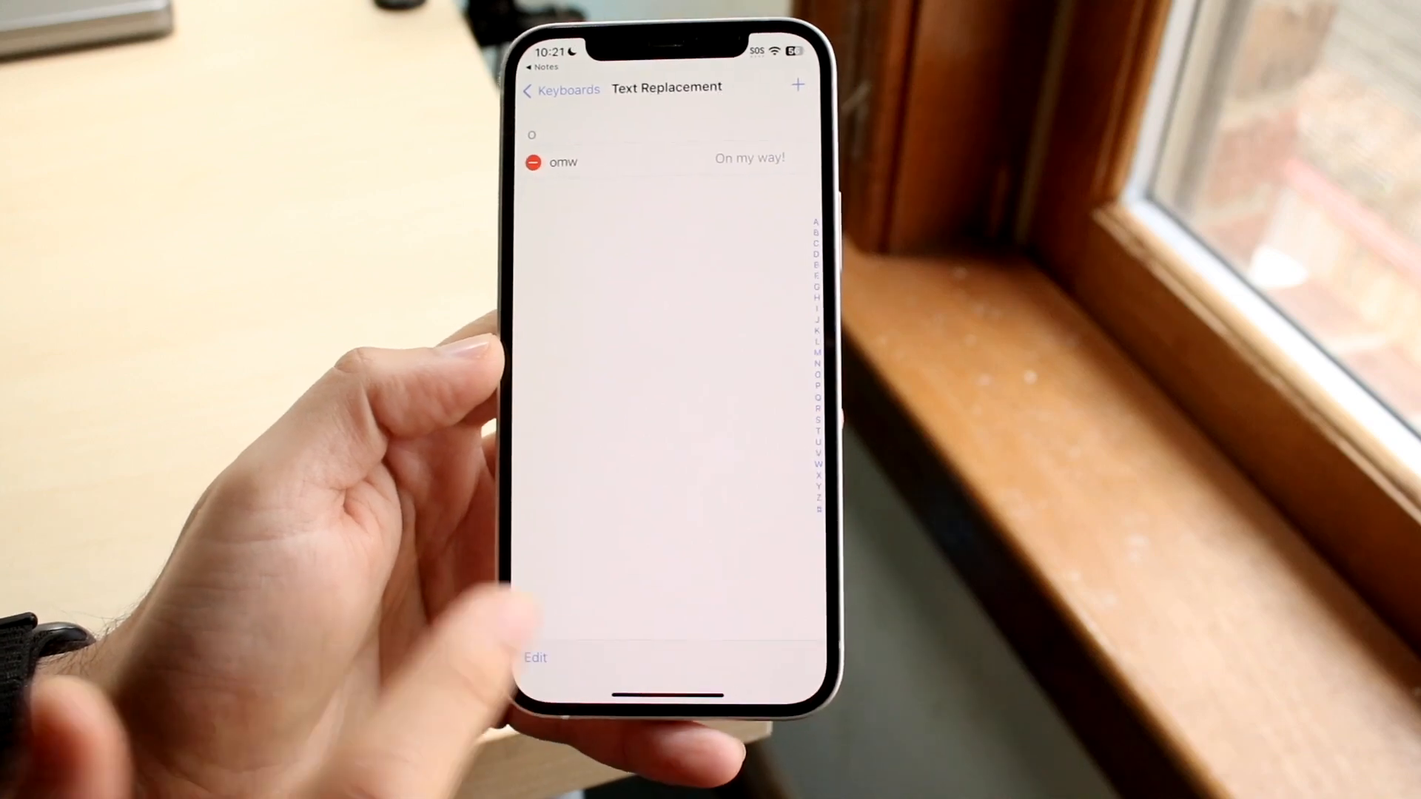
left_click(796, 86)
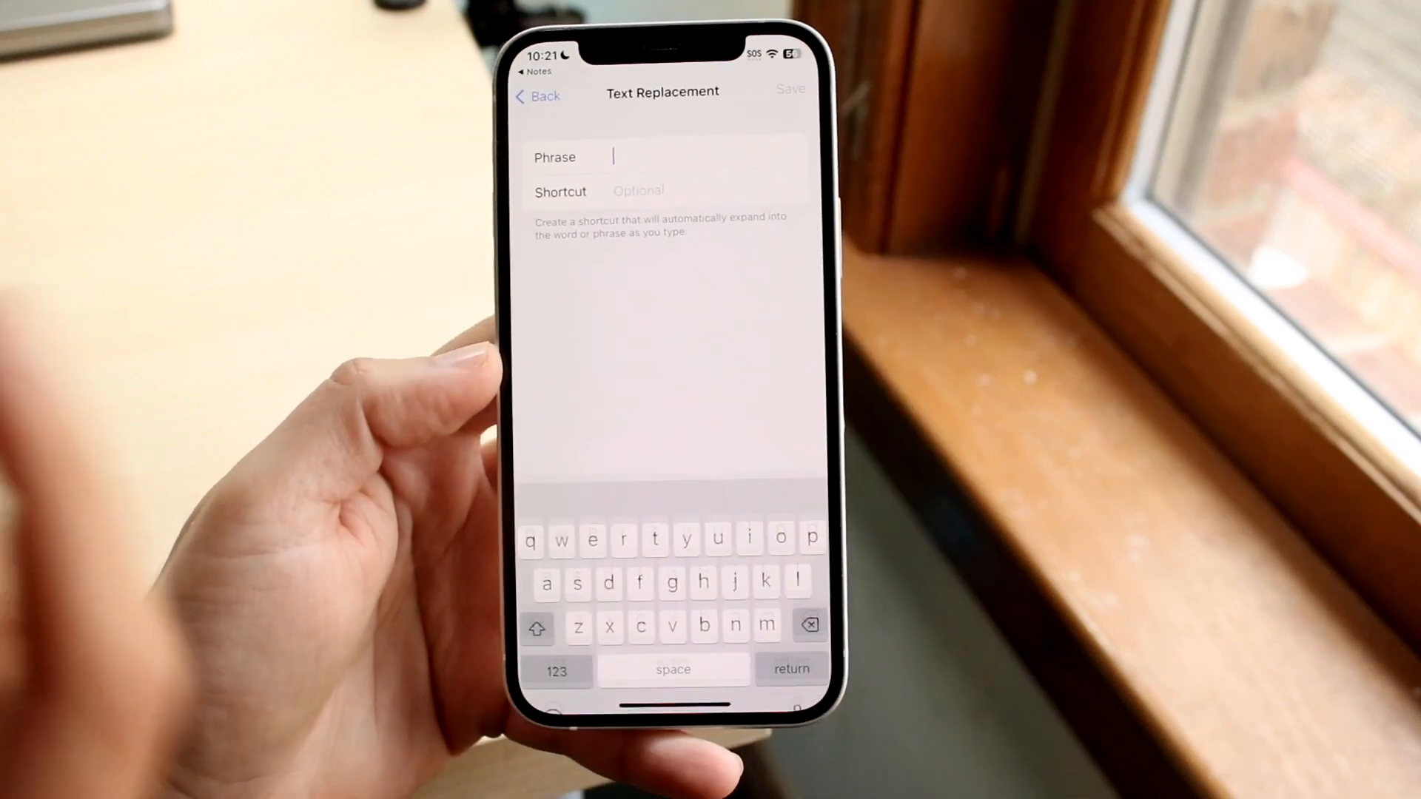